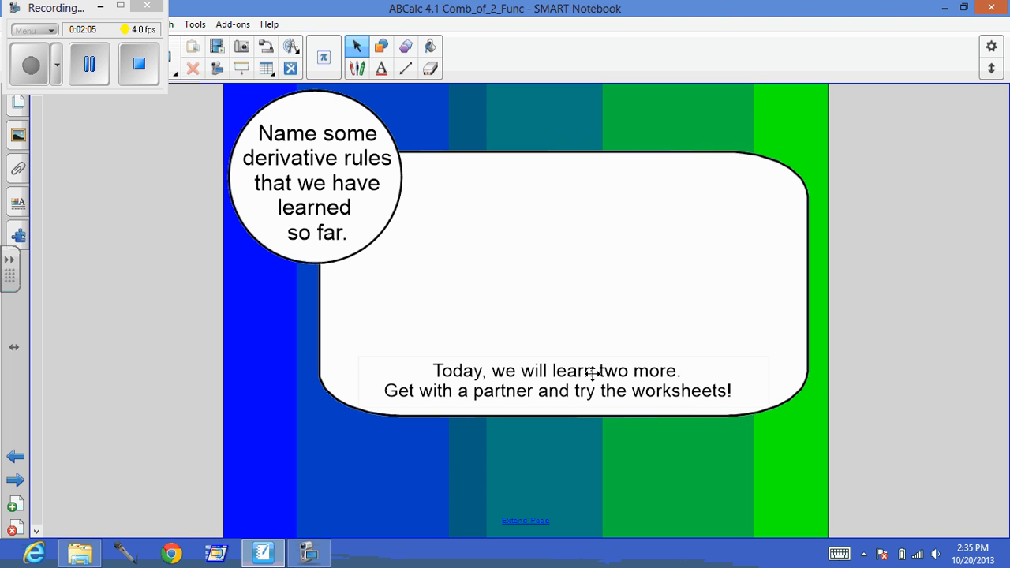
Advance the lesson to the Product Rule slide showing y' = uv' + vu'
click(16, 480)
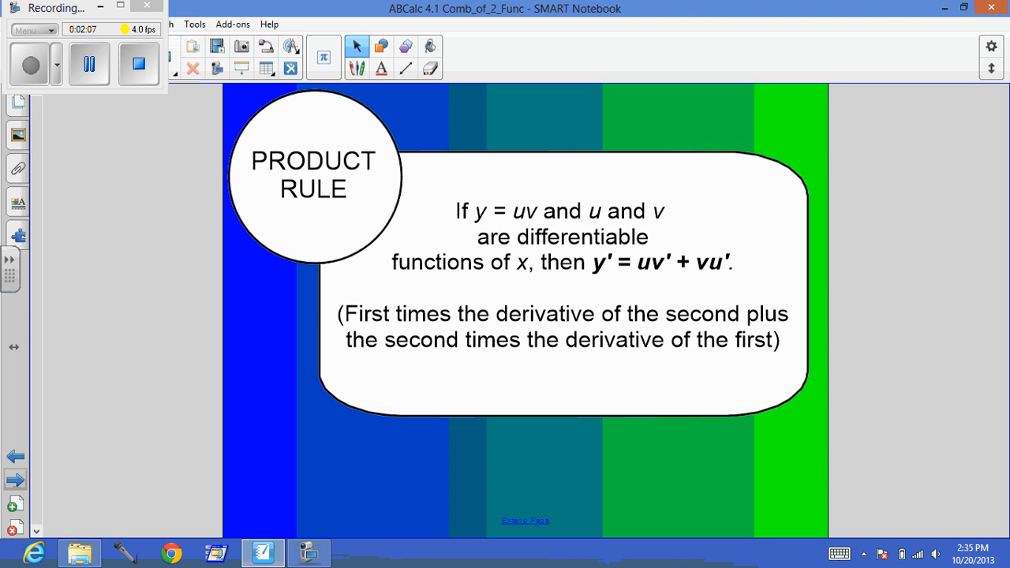